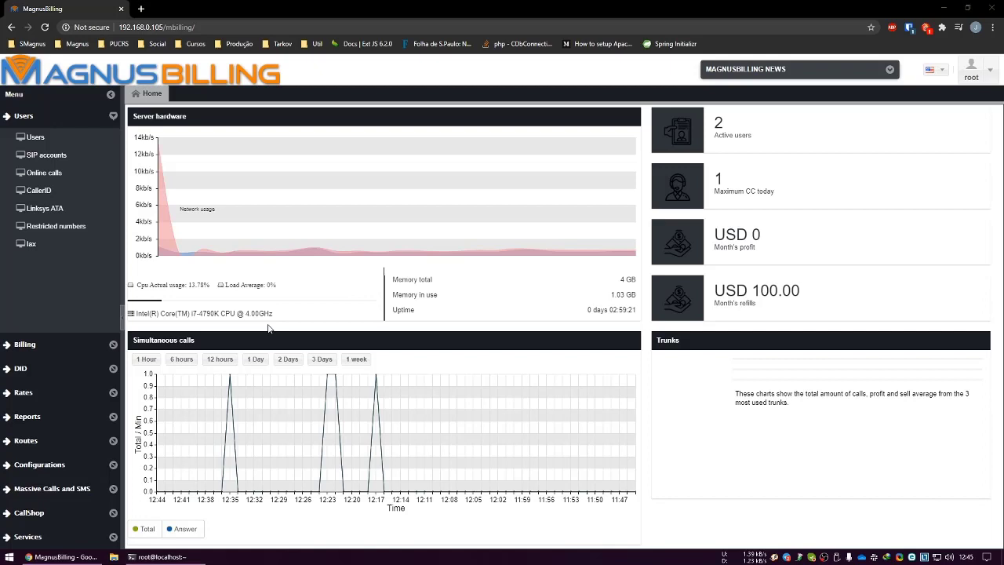
pyautogui.moveTo(430, 348)
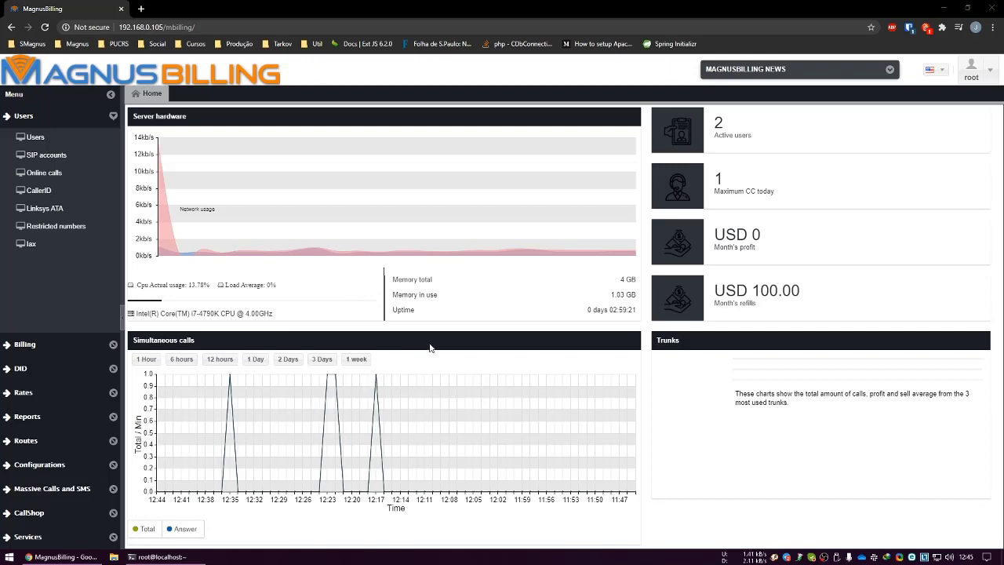
pyautogui.moveTo(348, 306)
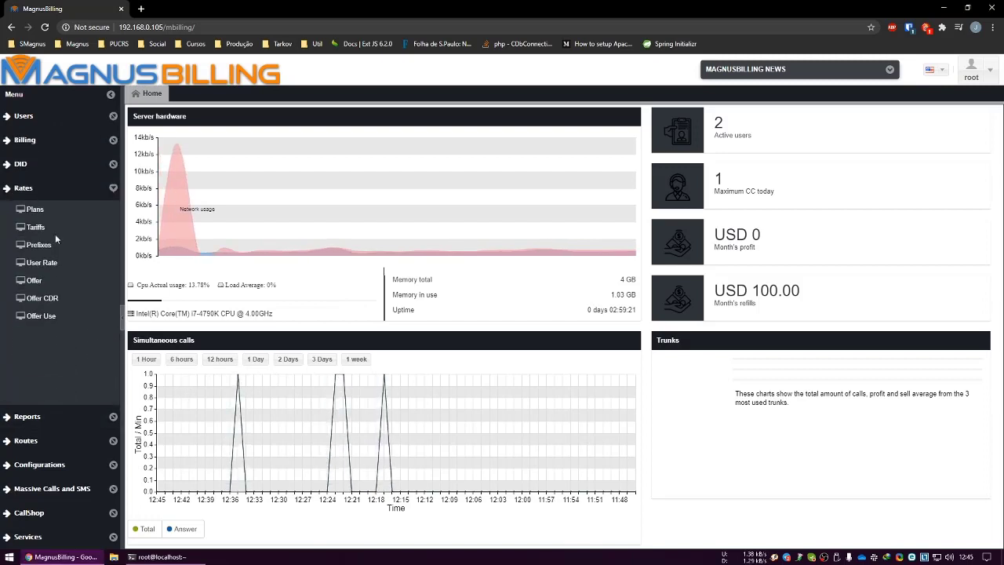
# Step: View the Tariffs list, then the Routes > Trunk list showing Trunk through Trunk5
pyautogui.click(34, 225)
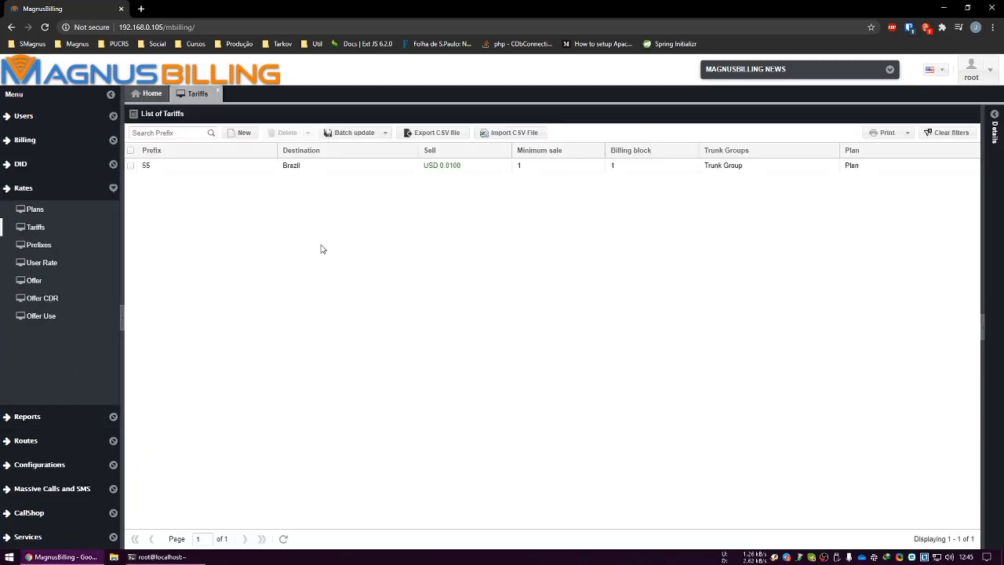
pyautogui.moveTo(414, 262)
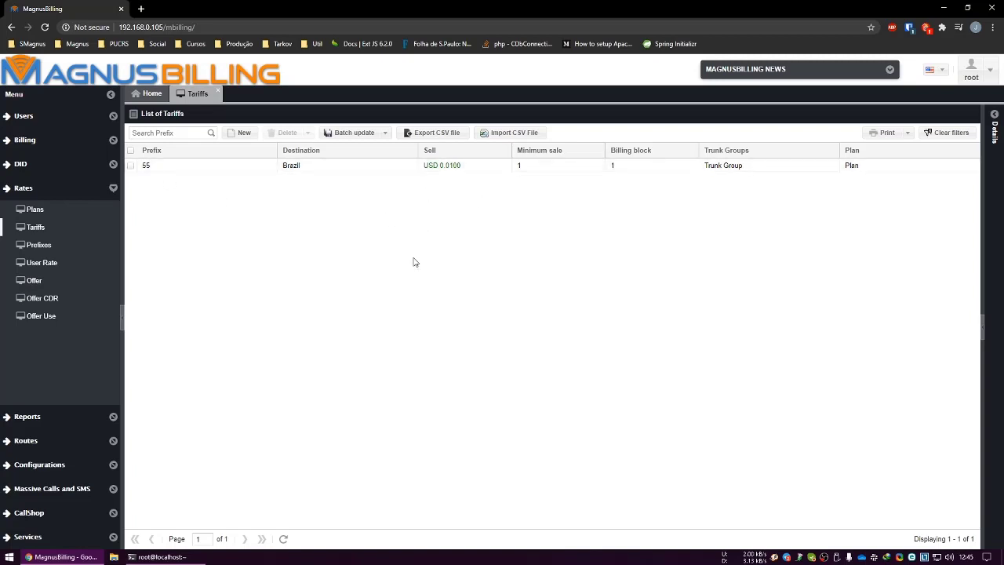
pyautogui.moveTo(709, 127)
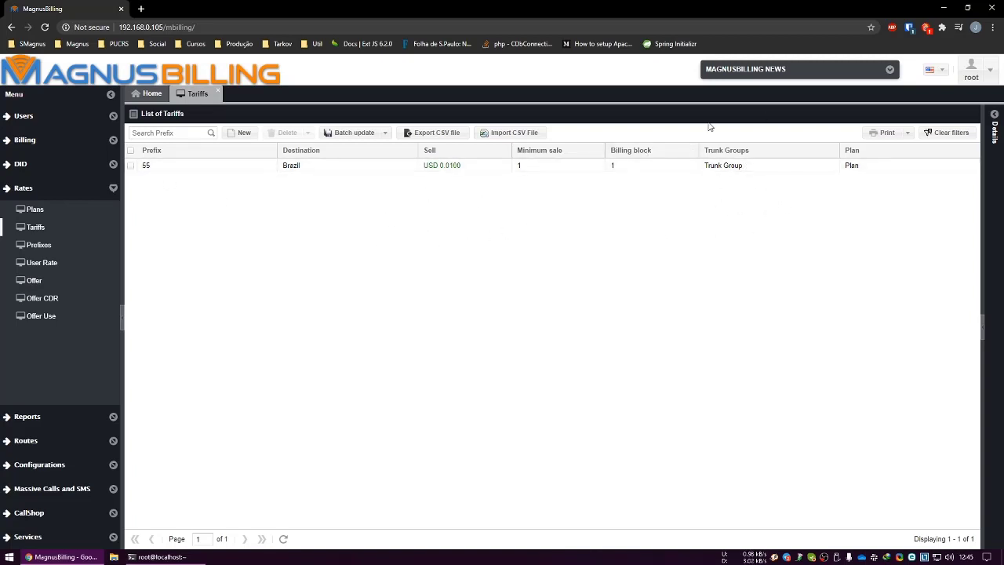
pyautogui.moveTo(216, 433)
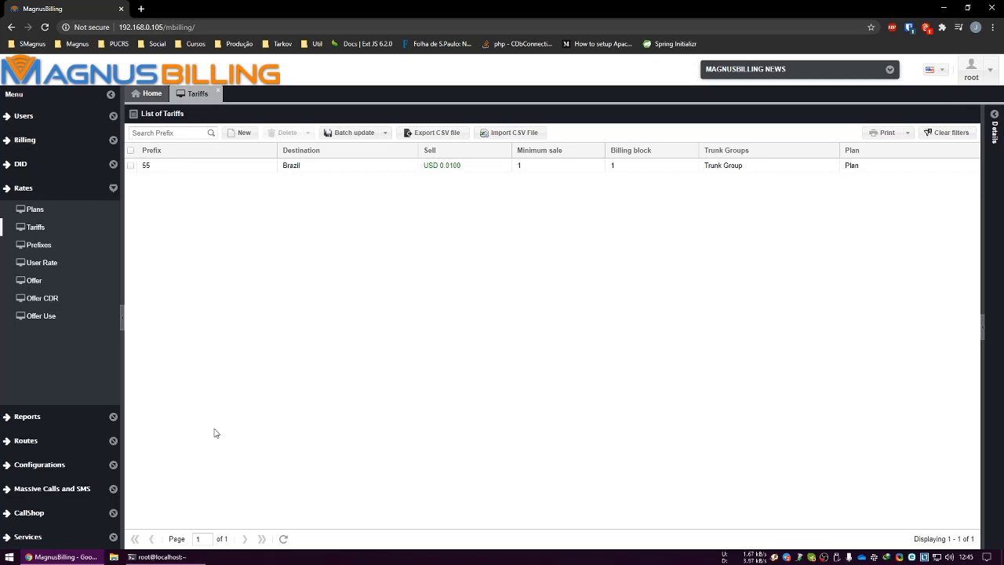
pyautogui.click(25, 236)
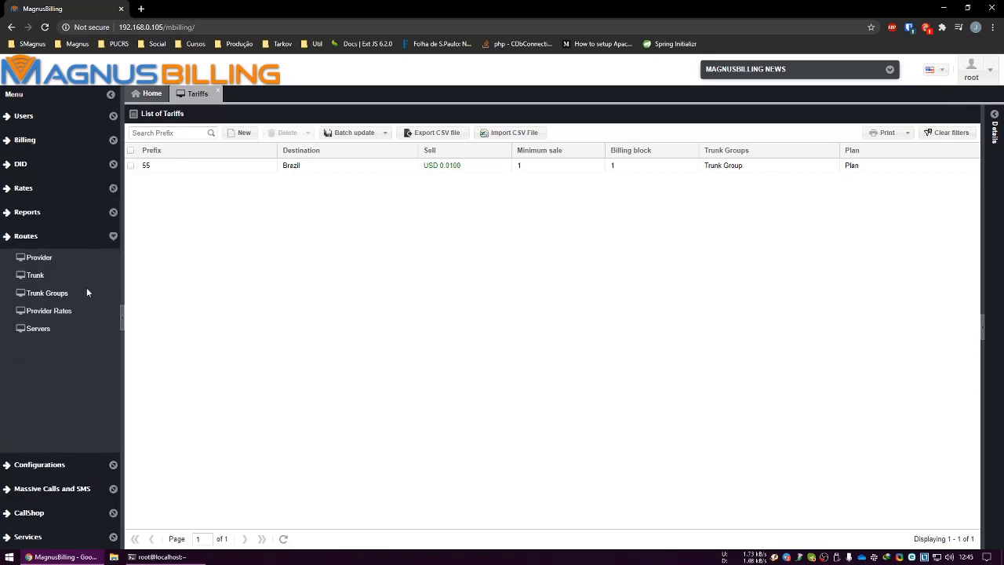
pyautogui.click(34, 274)
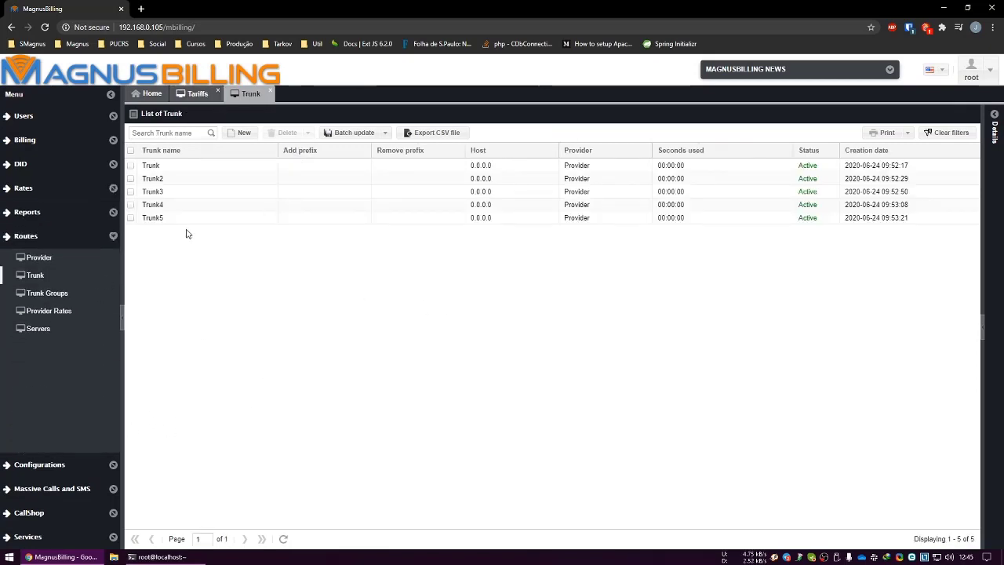
pyautogui.moveTo(483, 144)
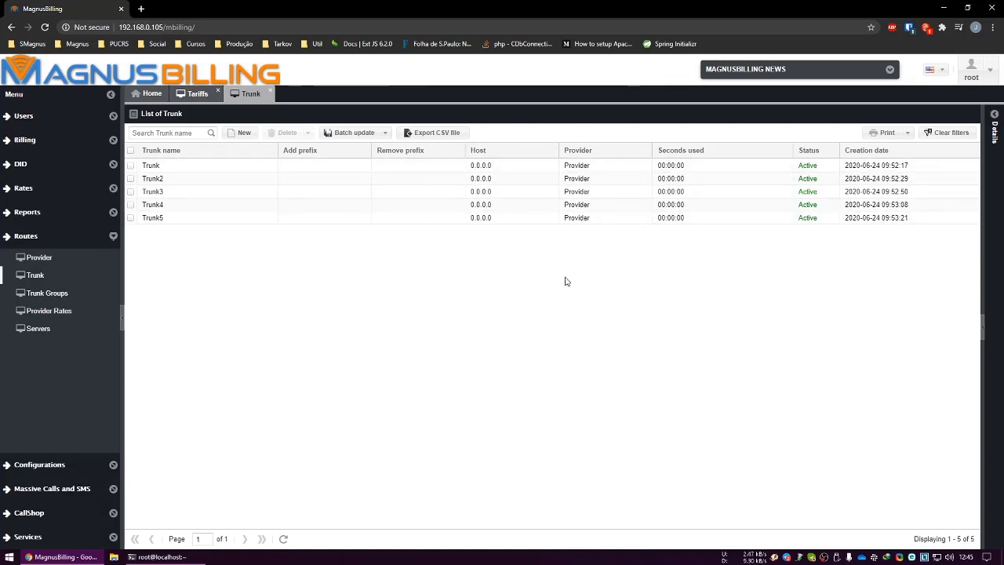
pyautogui.moveTo(408, 368)
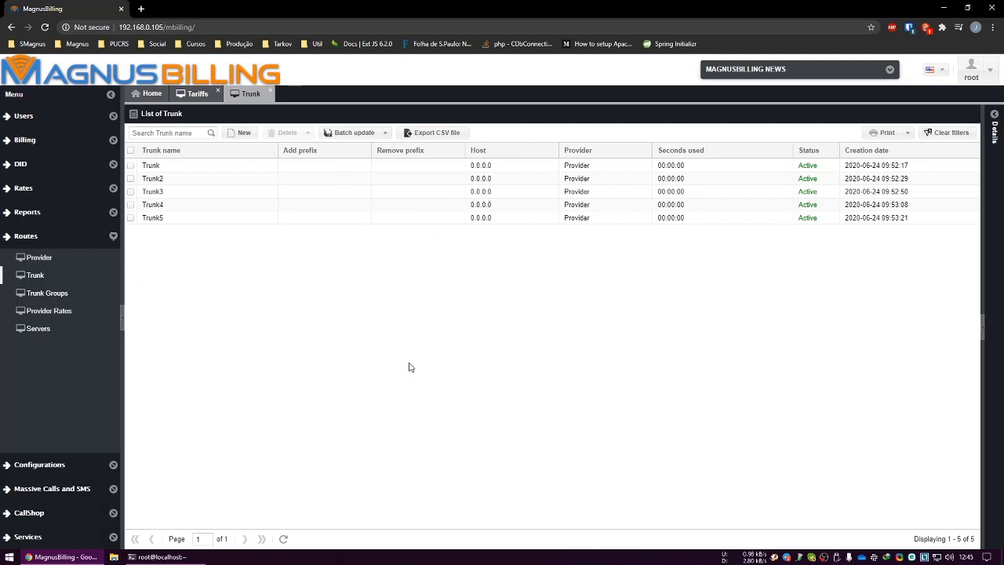
pyautogui.moveTo(684, 330)
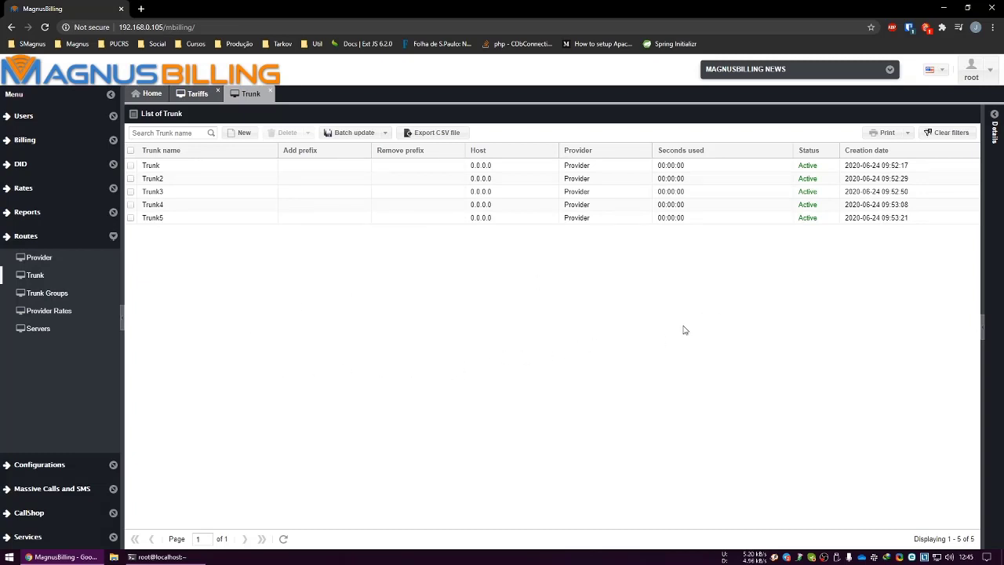
pyautogui.moveTo(454, 320)
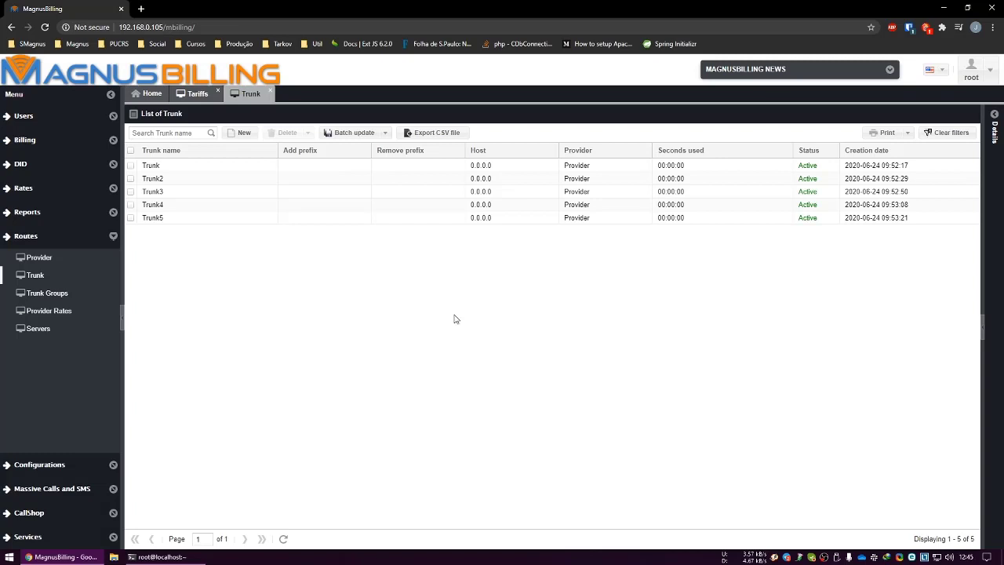
# Step: Edit Trunk Group to try Trunk, Trunk2, Trunk3, Trunk4, Trunk5 in order and save it
pyautogui.click(47, 294)
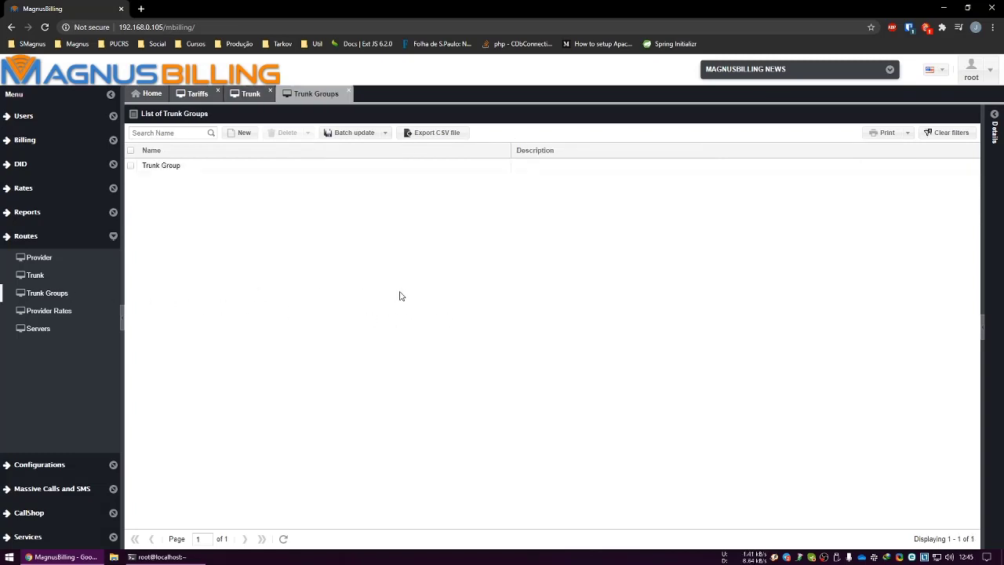
pyautogui.click(160, 165)
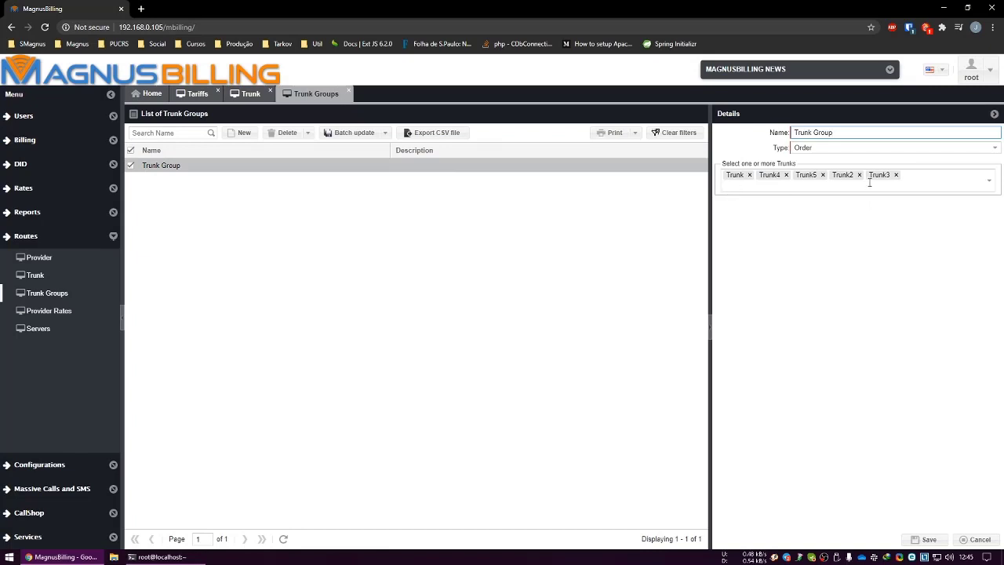
pyautogui.moveTo(836, 159)
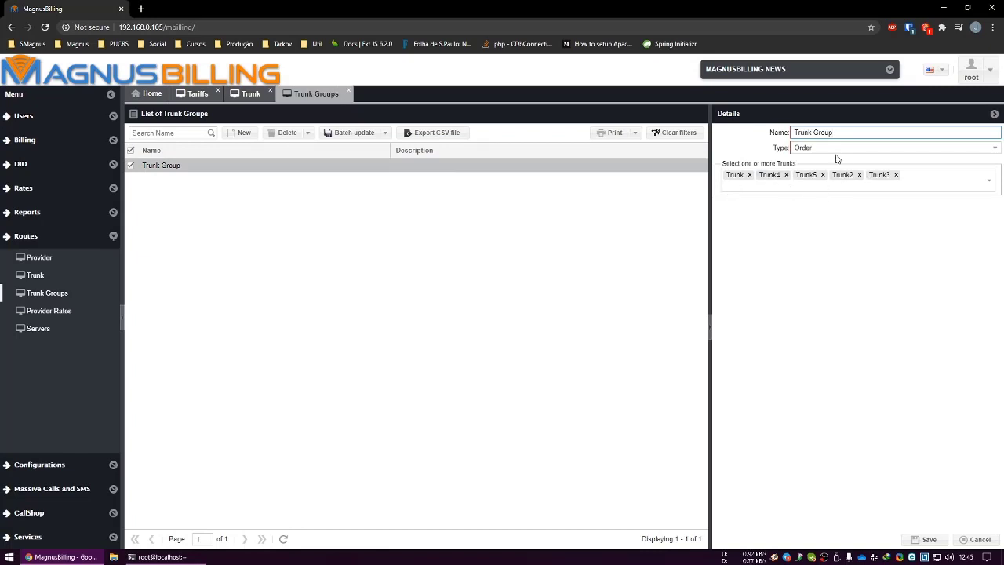
pyautogui.click(787, 174)
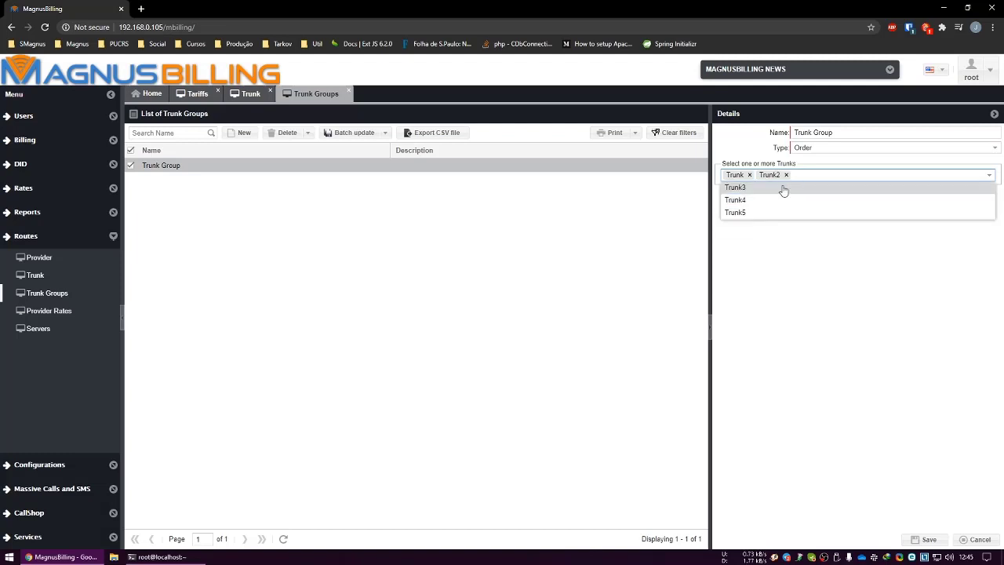
pyautogui.click(735, 186)
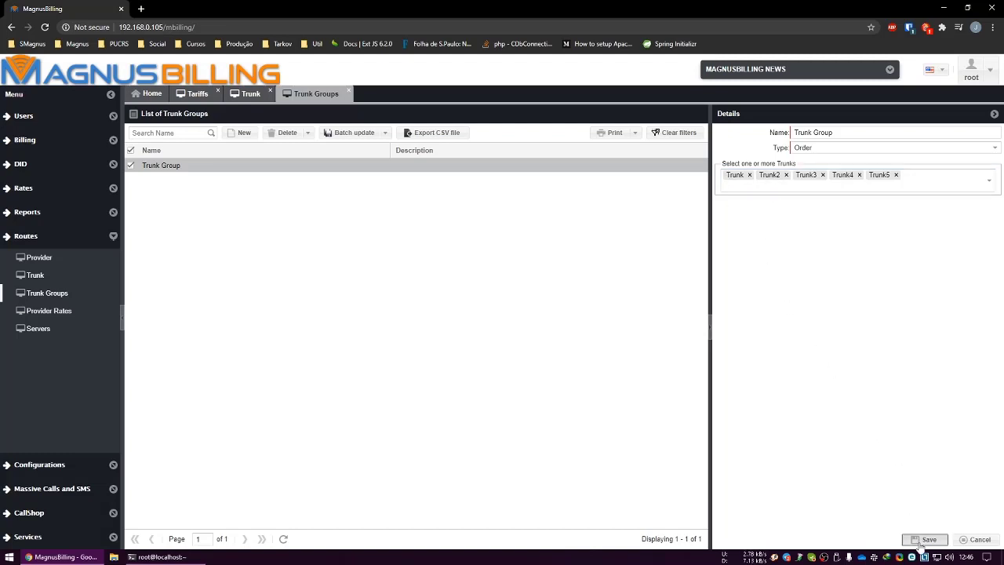
pyautogui.click(160, 555)
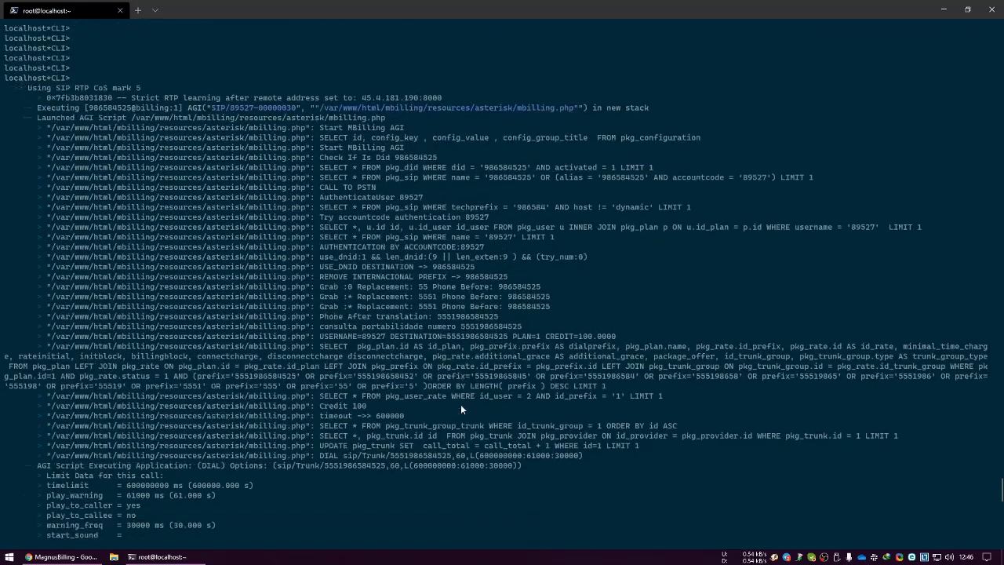
# Step: Read the Asterisk log of the call failing over Trunk through Trunk5, each circuit-busy
pyautogui.scroll(-3)
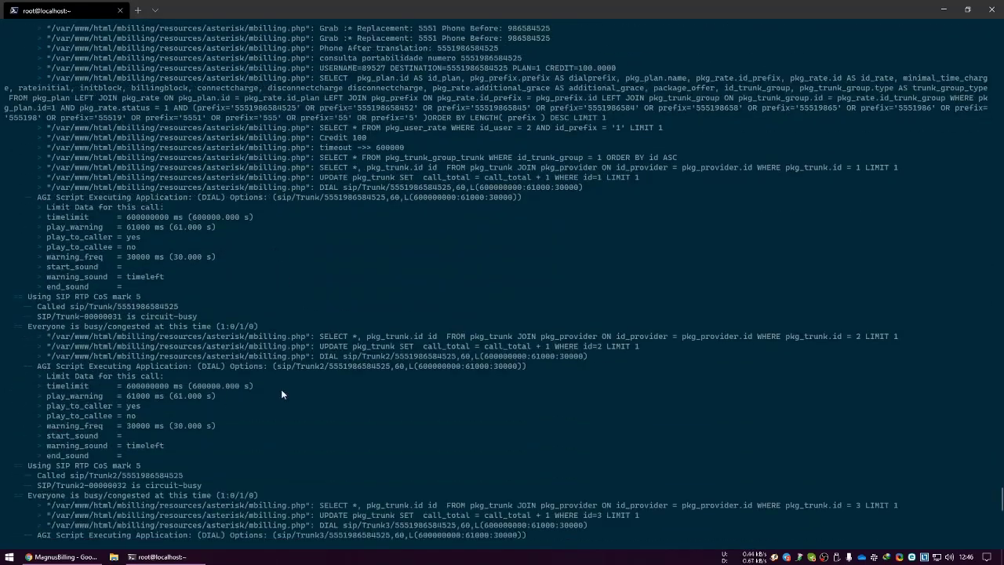
pyautogui.scroll(-3)
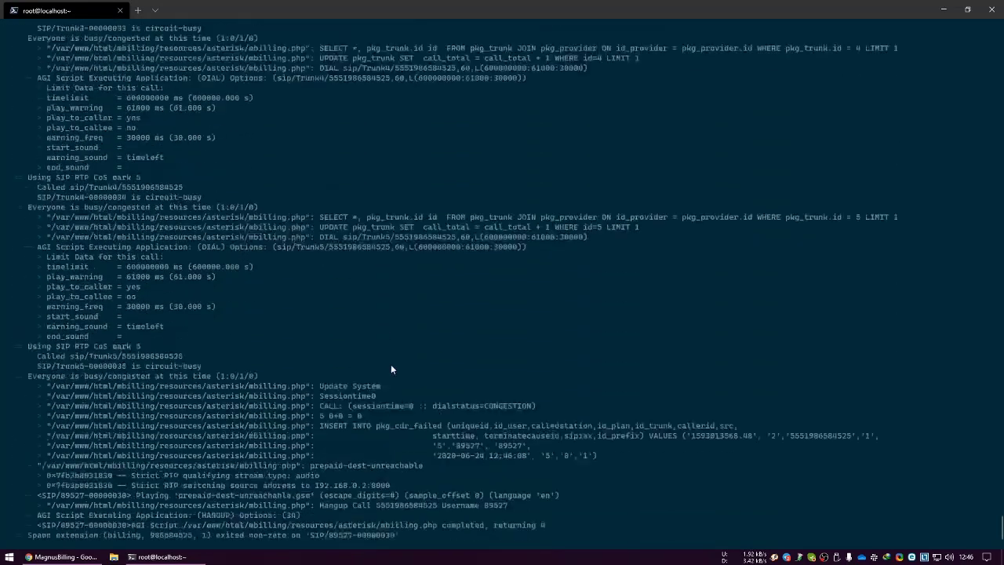
pyautogui.scroll(-3)
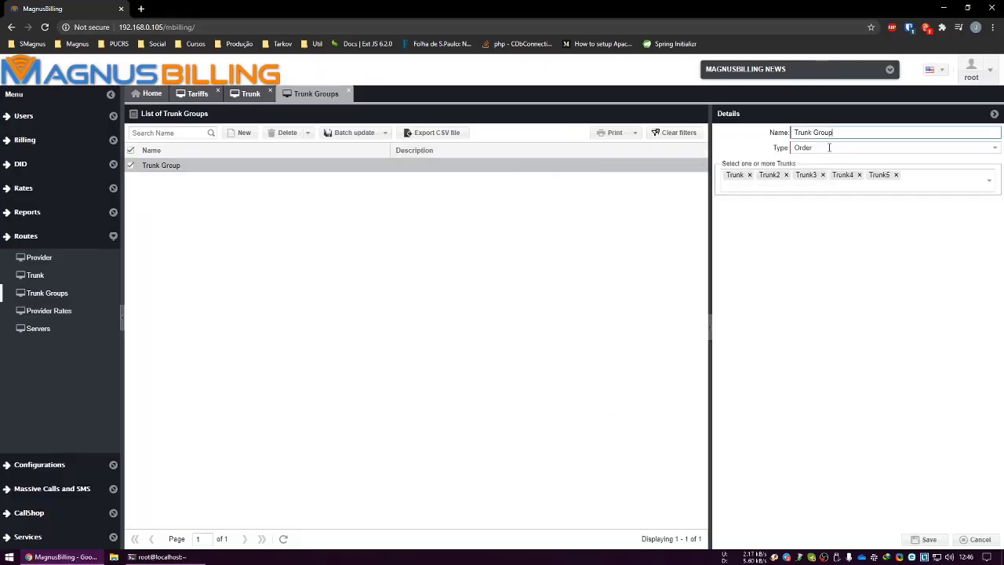
pyautogui.click(928, 540)
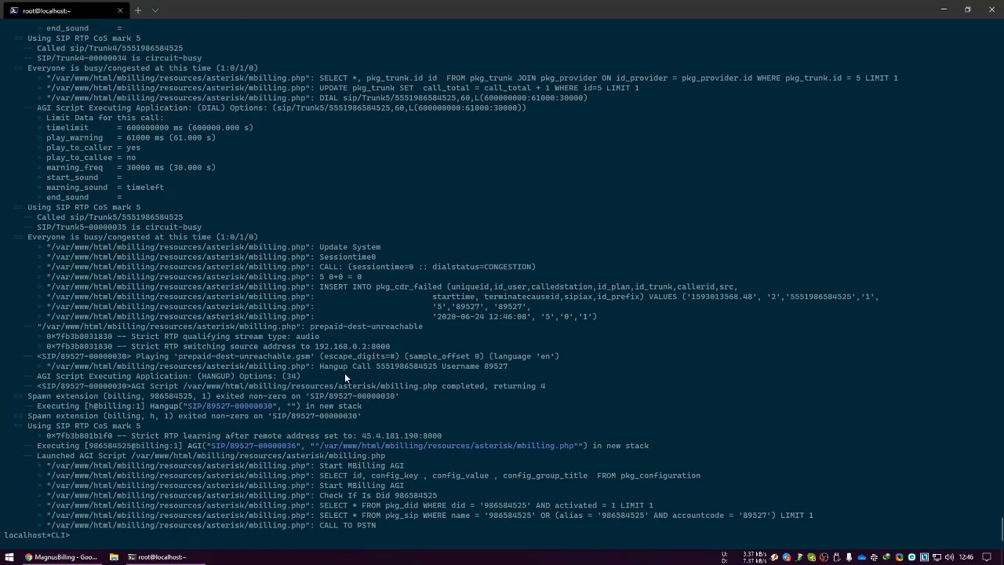
# Step: Reach the end of the call's log where it hangs up as an unreachable destination
pyautogui.scroll(-3)
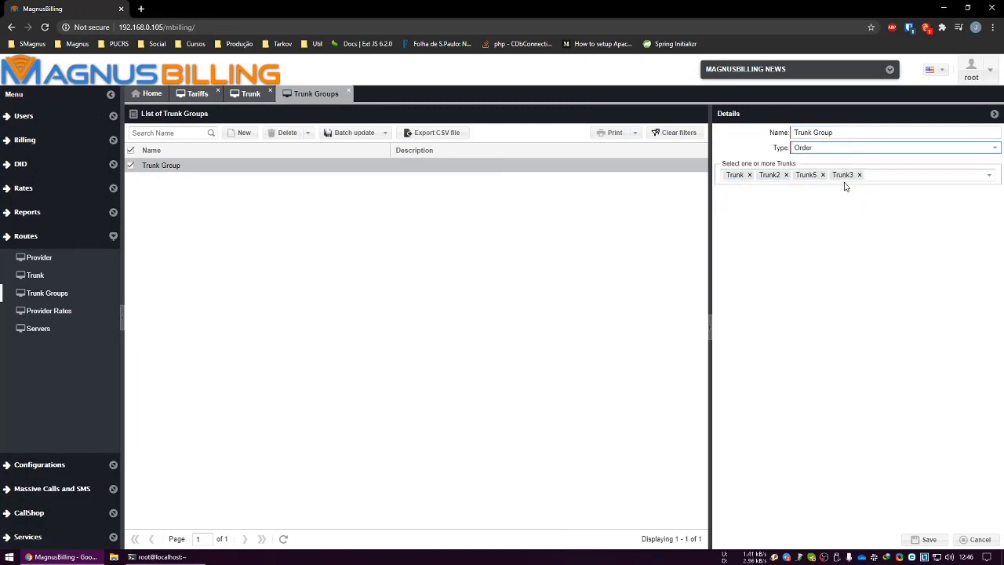
# Step: Reorder the Trunk Group's trunks to Trunk, Trunk2, Trunk5, Trunk3 without Trunk4
pyautogui.click(929, 539)
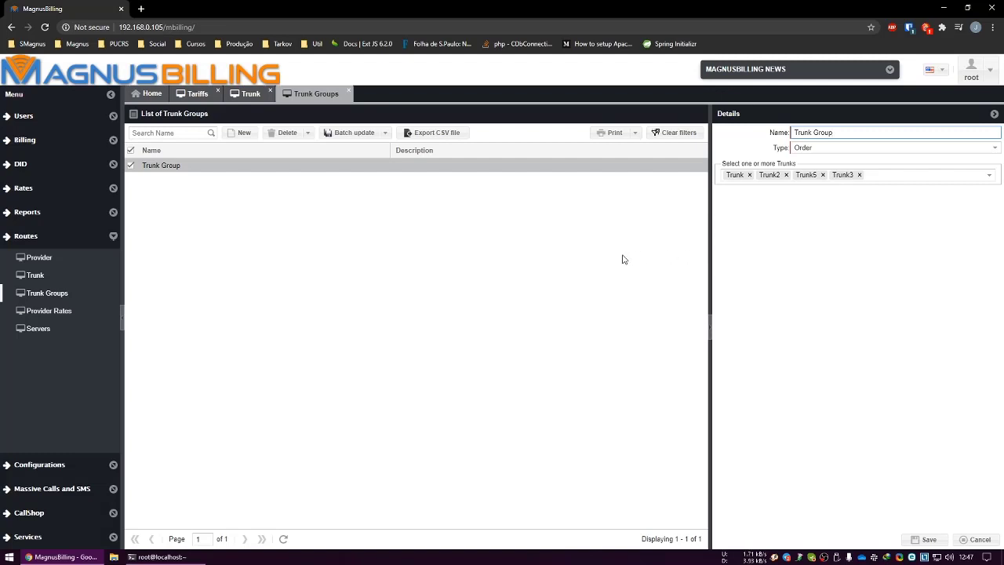
pyautogui.moveTo(494, 270)
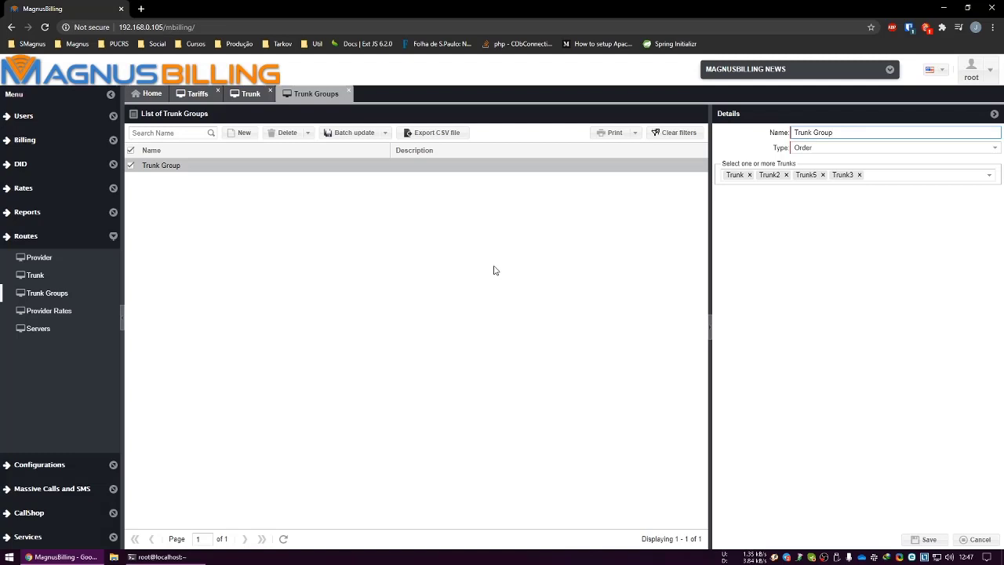
pyautogui.moveTo(496, 272)
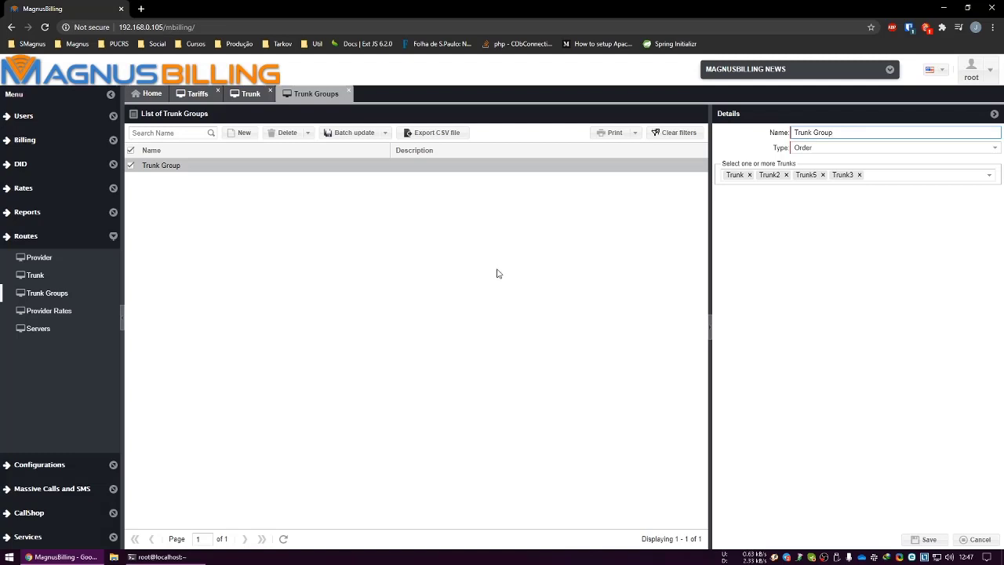